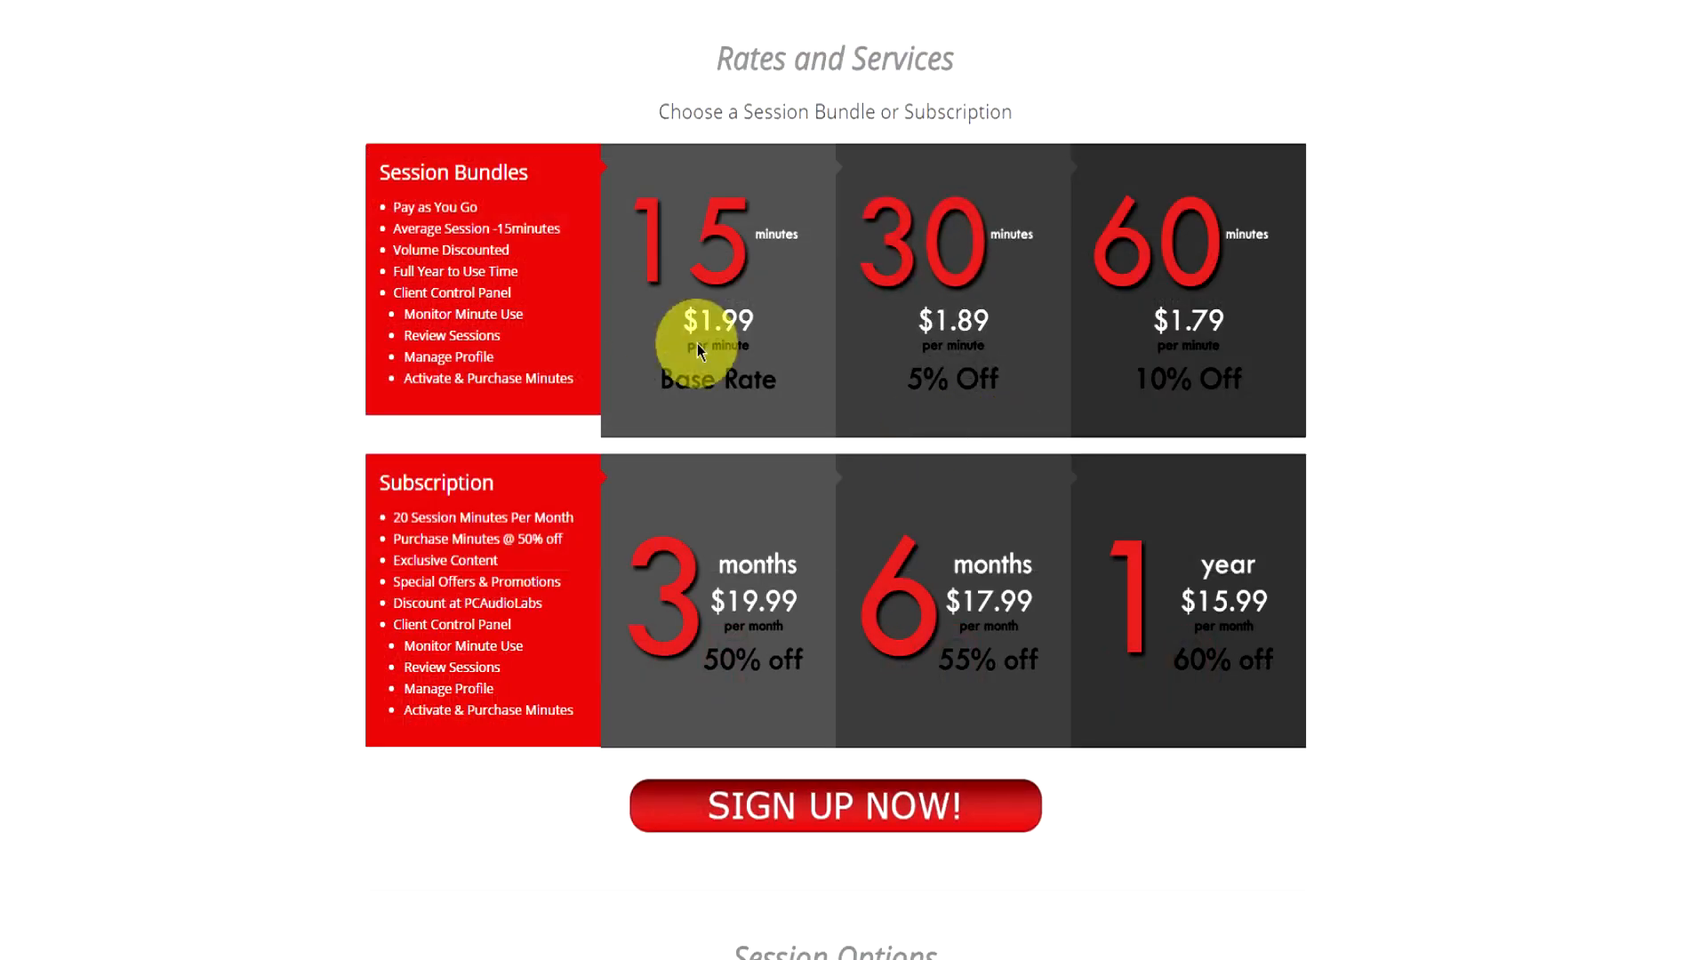
mouse_move(806, 597)
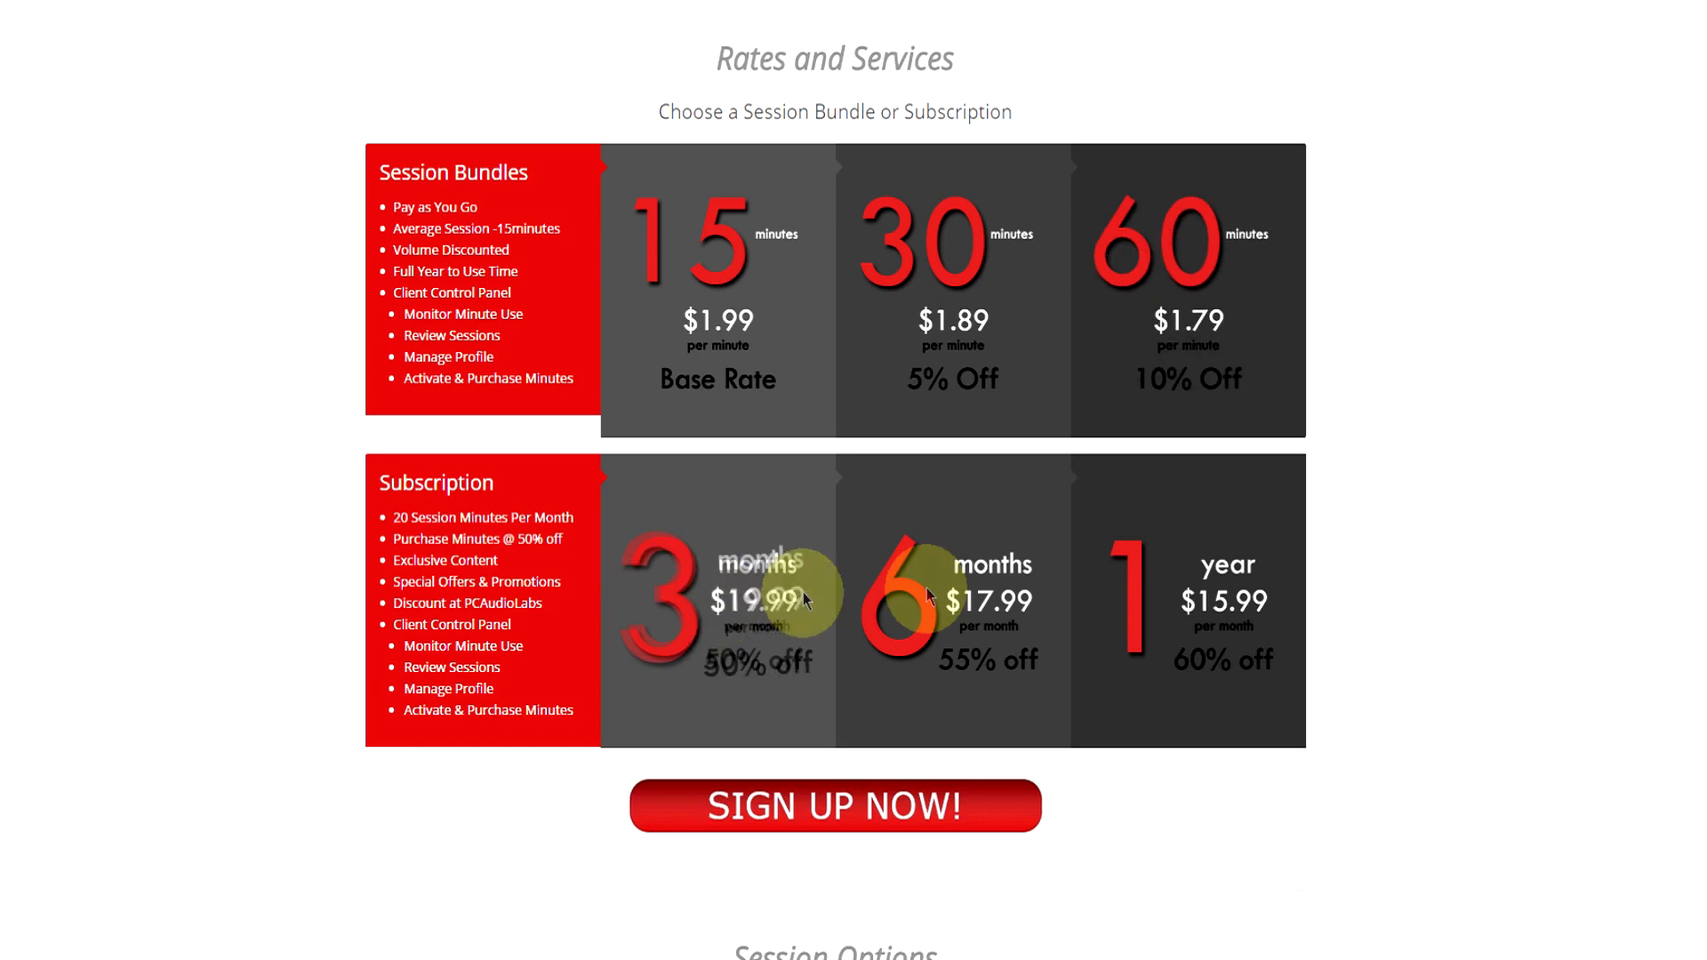
Choose a subscription plan tile to bring up the Get Started sign-up form.
click(832, 805)
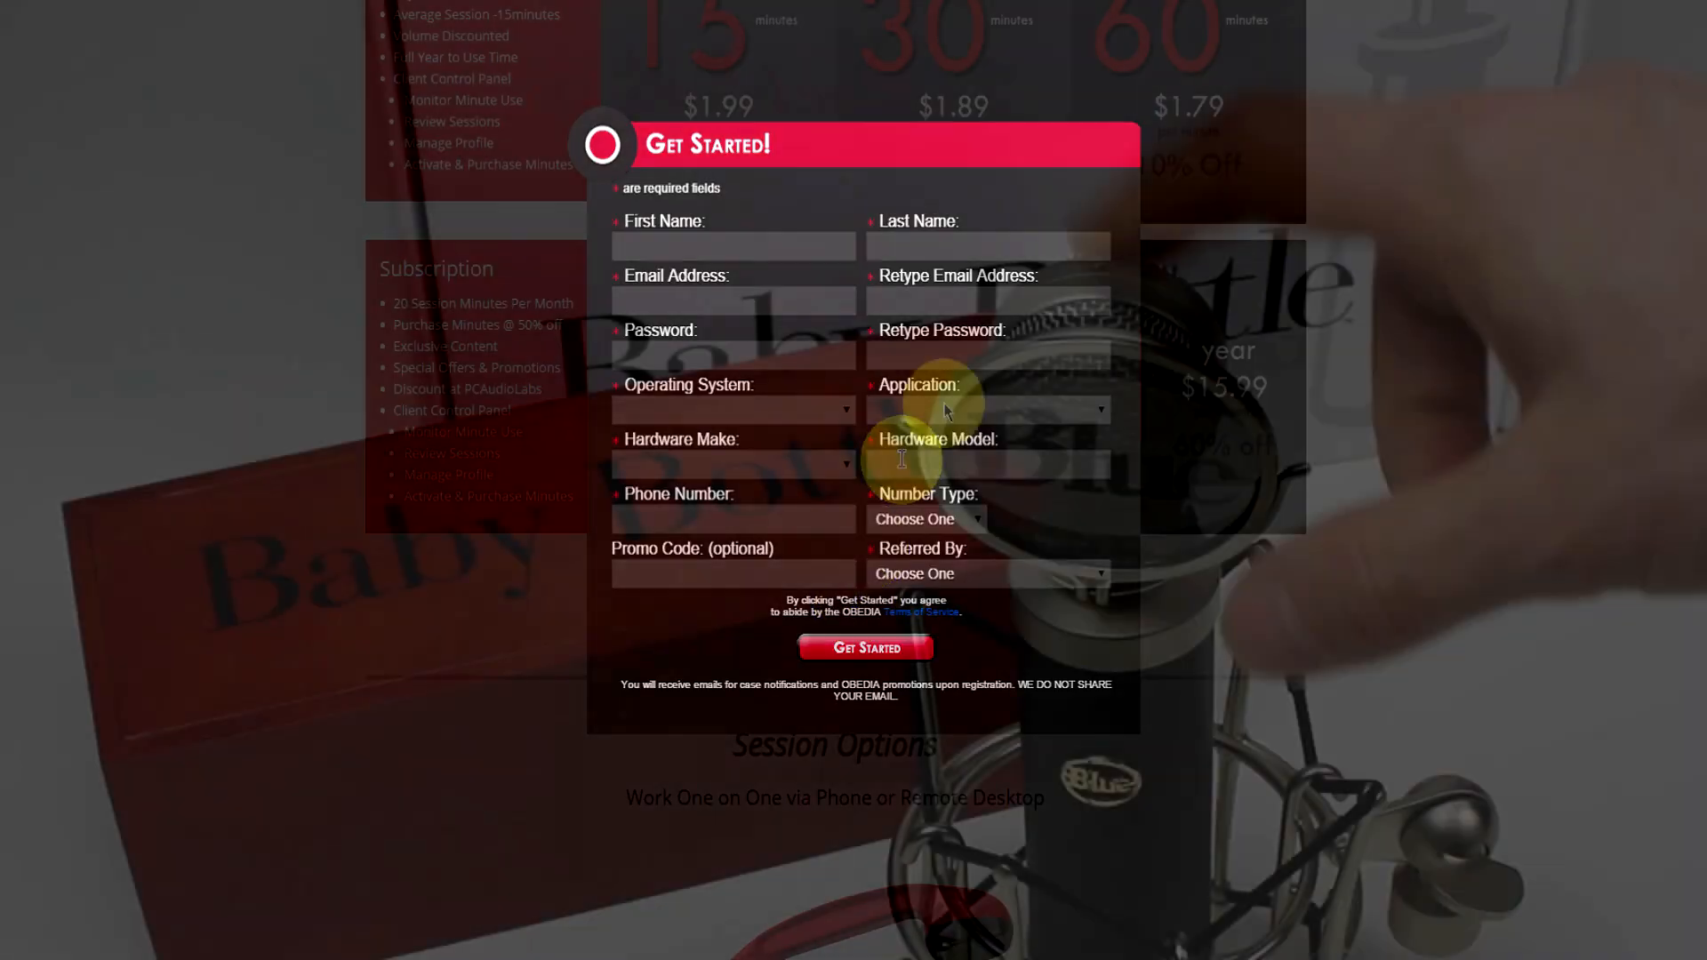